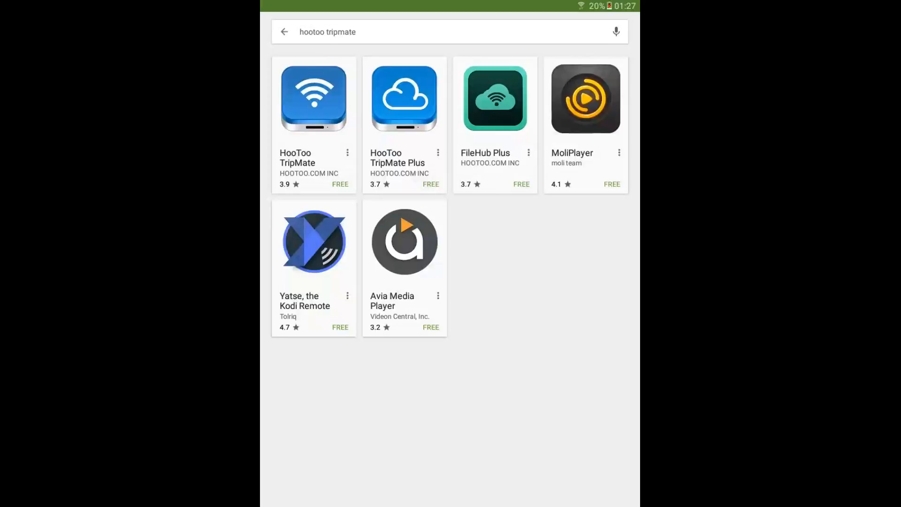
- Search Google Play for 'hootoo tripmate' and go to the HooToo TripMate Plus page
{"action": "left_click", "coordinate": [448, 32]}
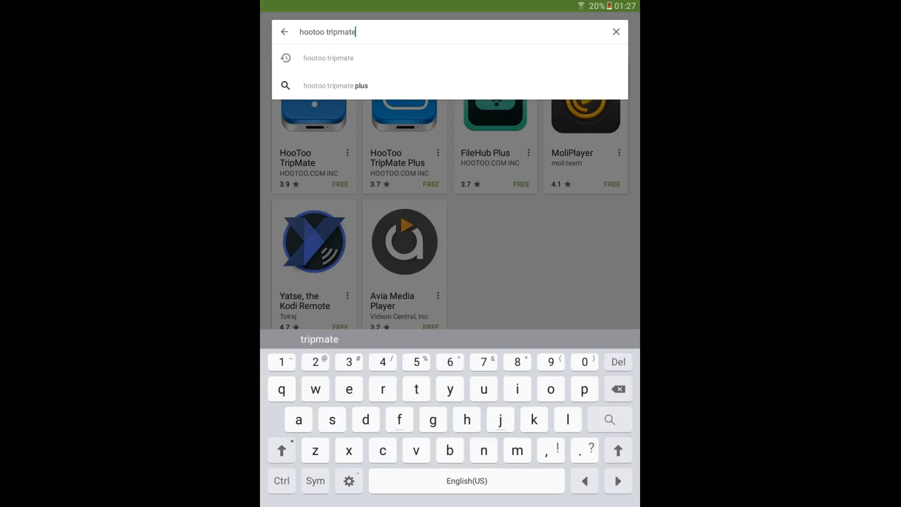
{"action": "key", "text": "Enter"}
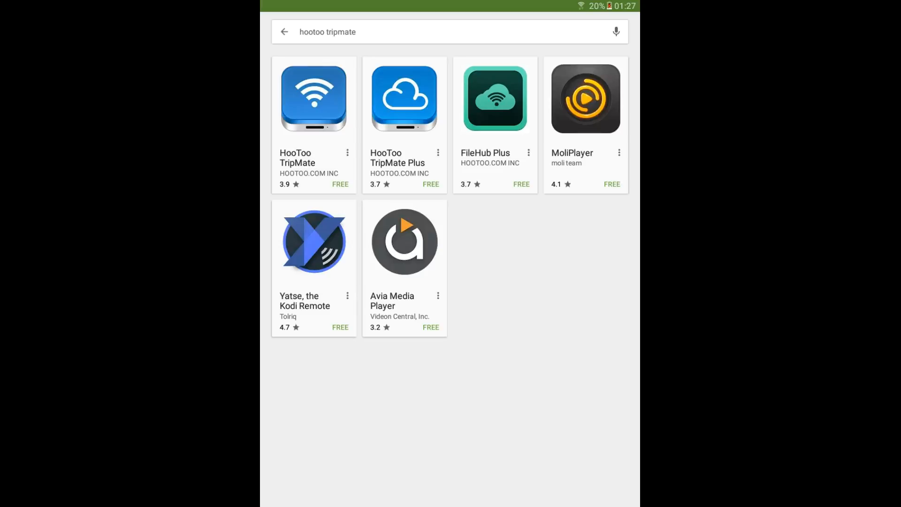
{"action": "left_click", "coordinate": [403, 97]}
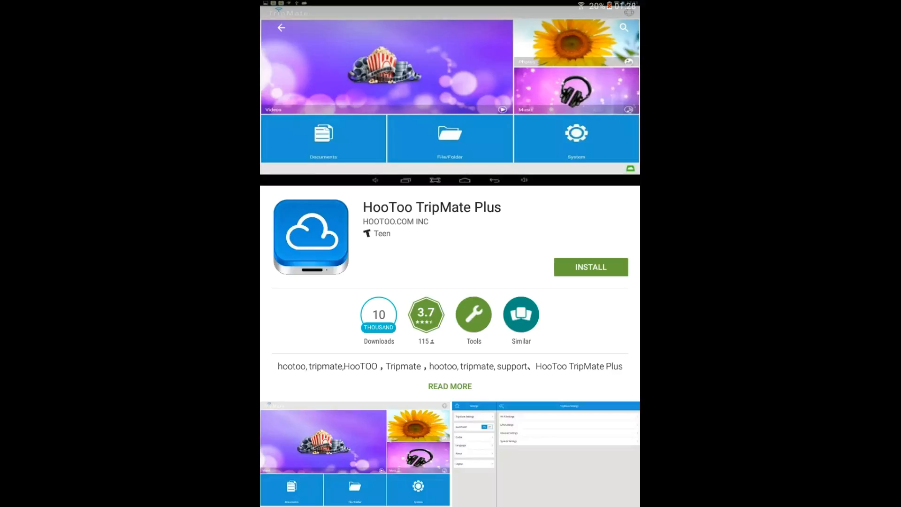
- Install HooToo TripMate Plus, accepting the permissions it requests
{"action": "left_click", "coordinate": [590, 266]}
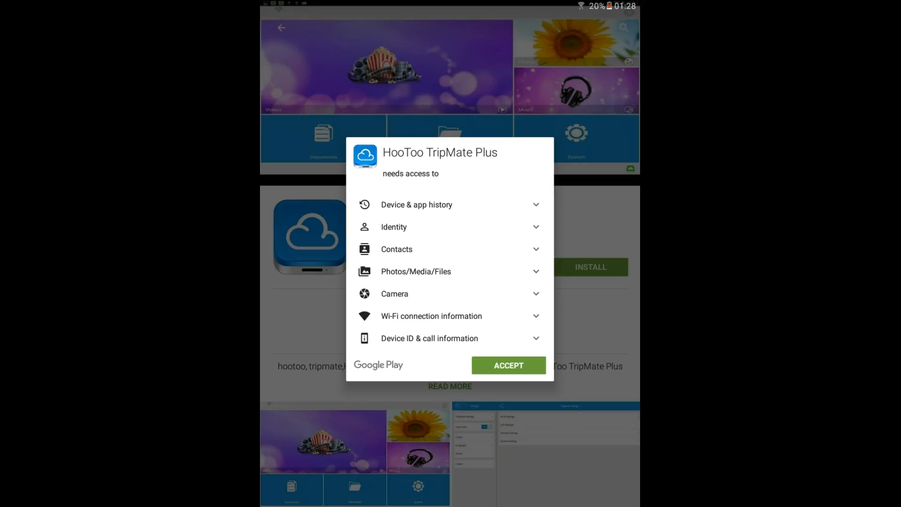
{"action": "left_click", "coordinate": [507, 365]}
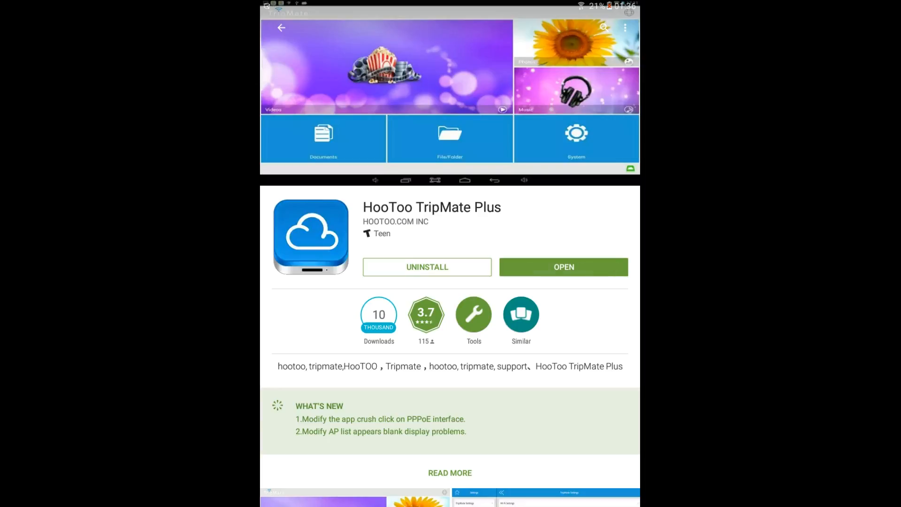
- Launch TripMate Plus and log in as admin with the password to reach the home screen
{"action": "left_click", "coordinate": [562, 267]}
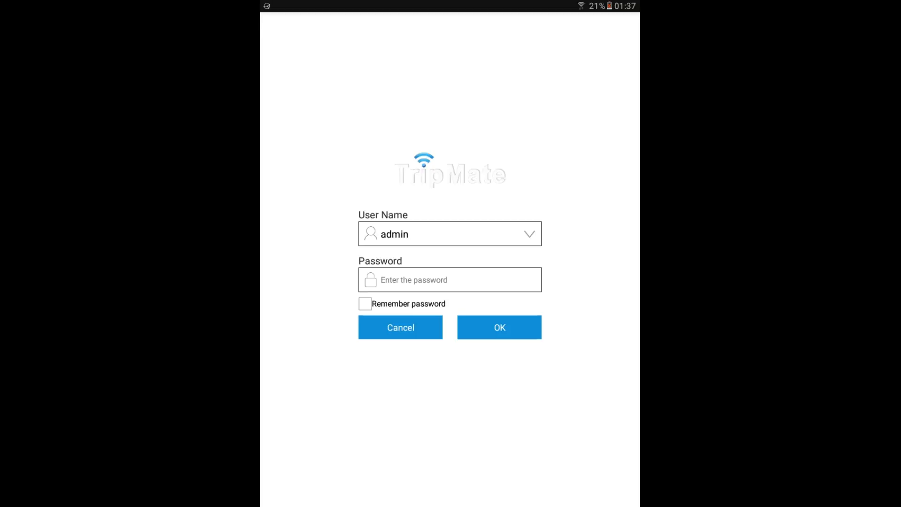
{"action": "left_click", "coordinate": [450, 279]}
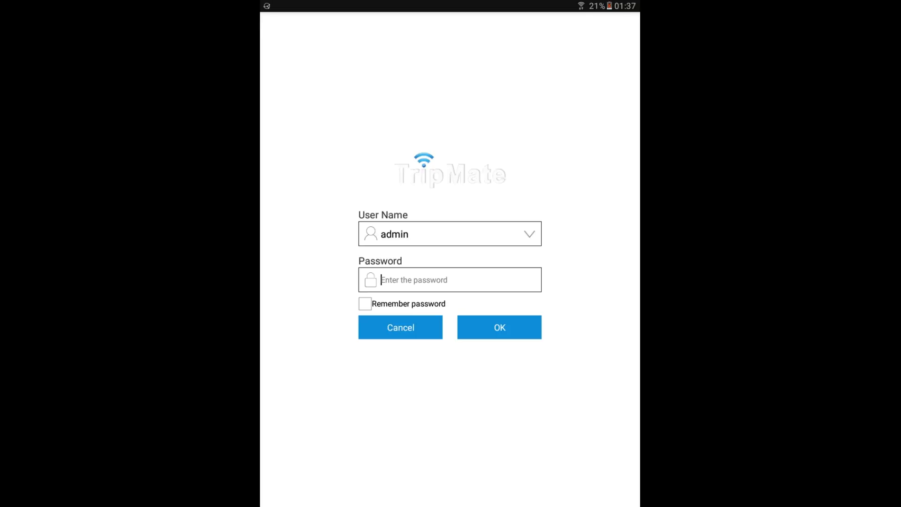
{"action": "left_click", "coordinate": [450, 279]}
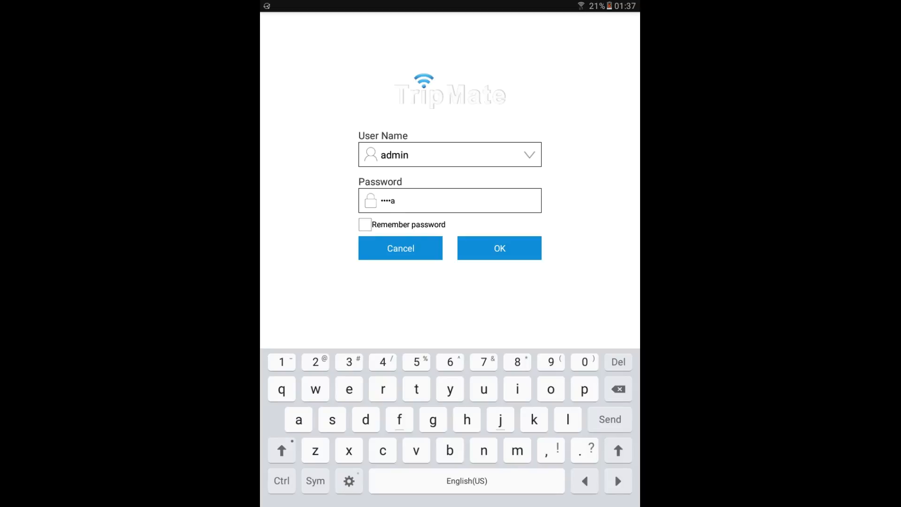
{"action": "left_click", "coordinate": [349, 389]}
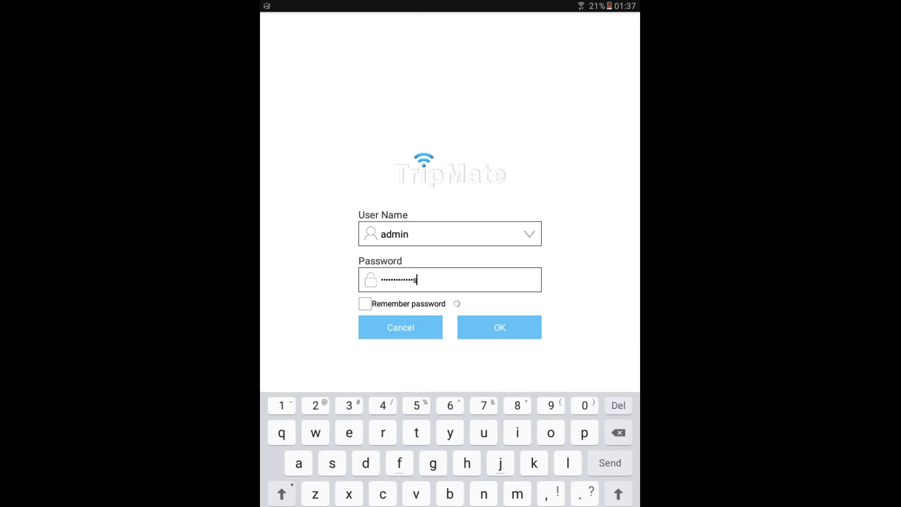
{"action": "left_click", "coordinate": [498, 327]}
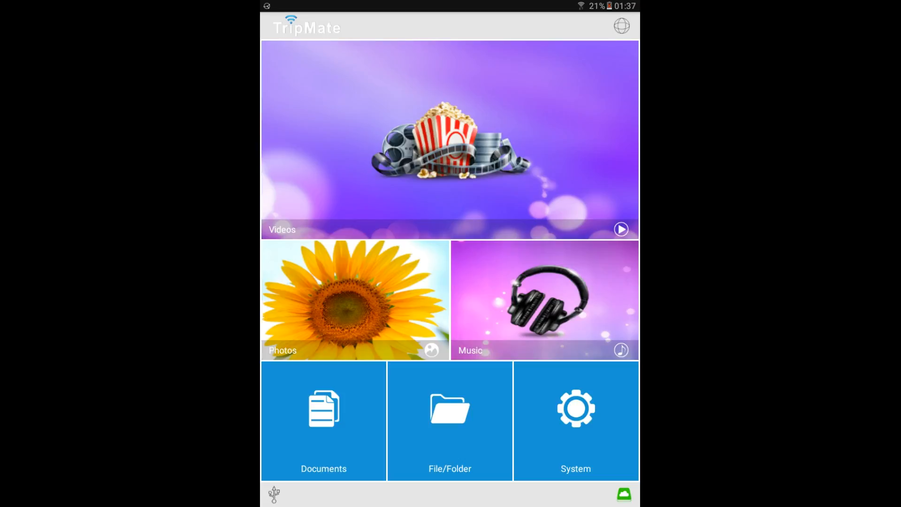
- Go to the Music library listing the tracks stored on the TripMate drive
{"action": "left_click", "coordinate": [574, 421]}
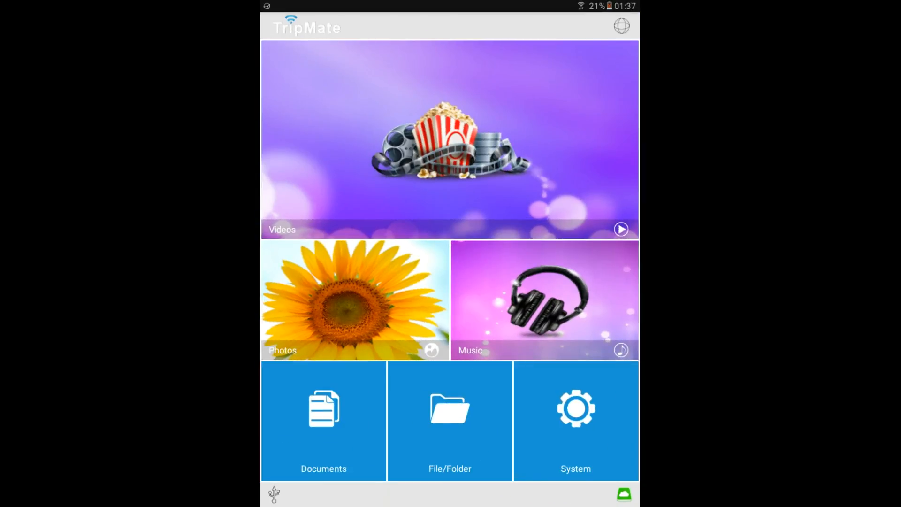
{"action": "left_click", "coordinate": [543, 299]}
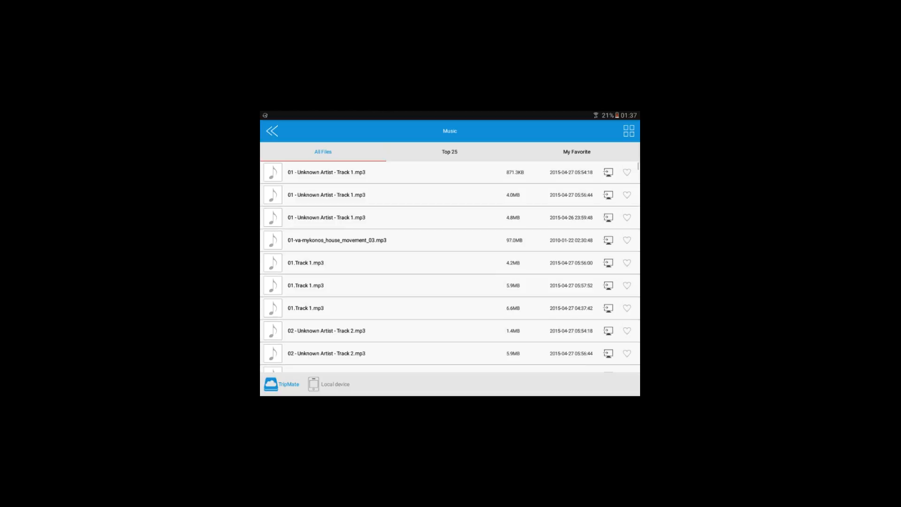
- Mute the notification volume and play '01 - Unknown Artist - Track 1.mp3'
{"action": "scroll", "scroll_direction": "down", "scroll_amount": 3}
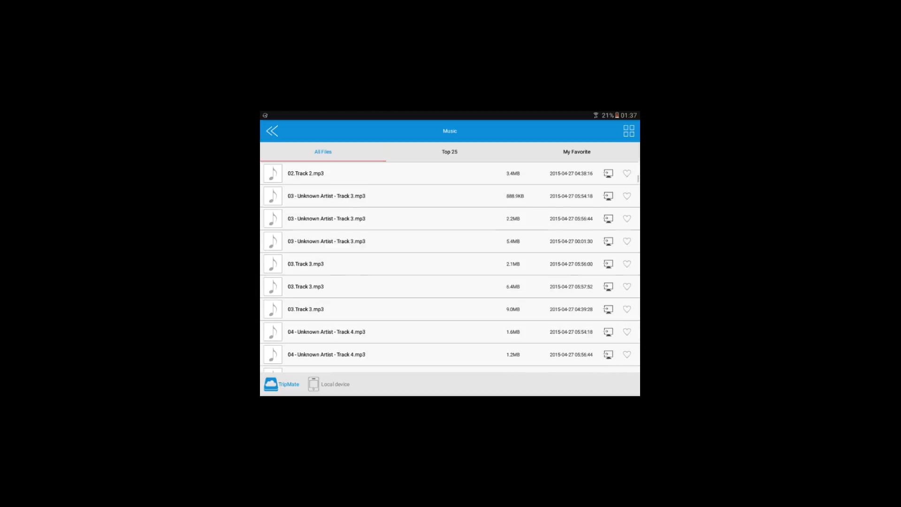
{"action": "scroll", "scroll_direction": "down", "scroll_amount": 3}
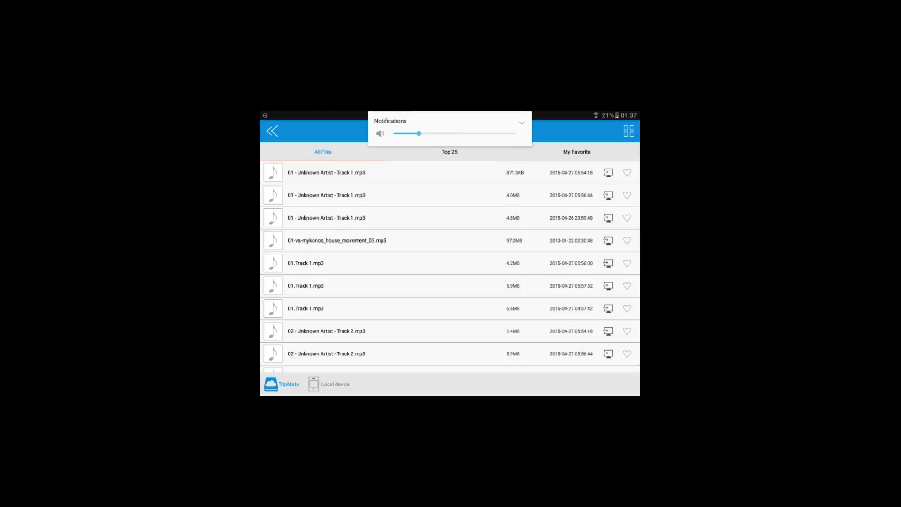
{"action": "left_click_drag", "start_coordinate": [418, 134], "coordinate": [393, 133]}
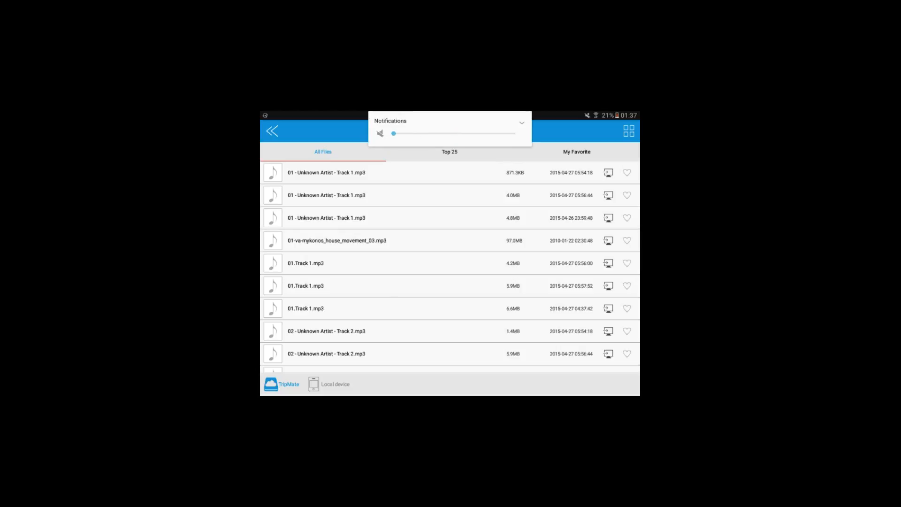
{"action": "left_click", "coordinate": [521, 123]}
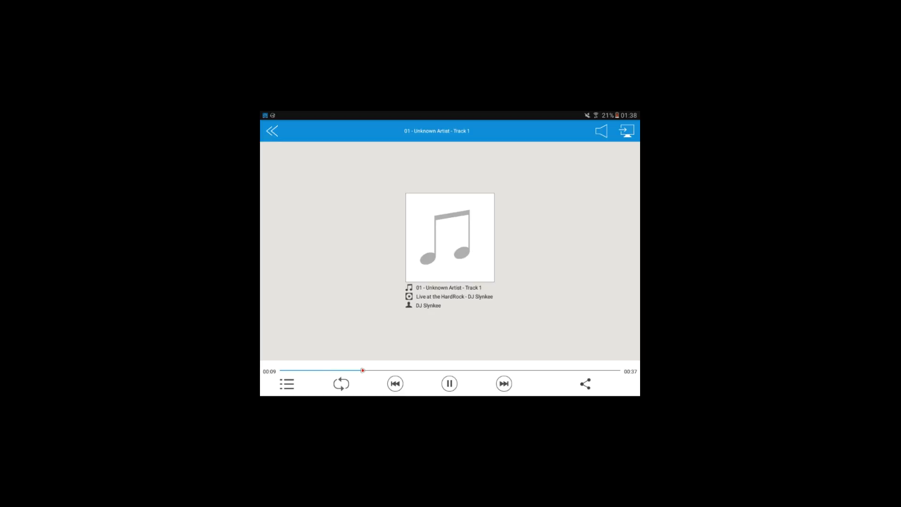
- Pause Track 1 and return to the Music file list
{"action": "left_click", "coordinate": [449, 383]}
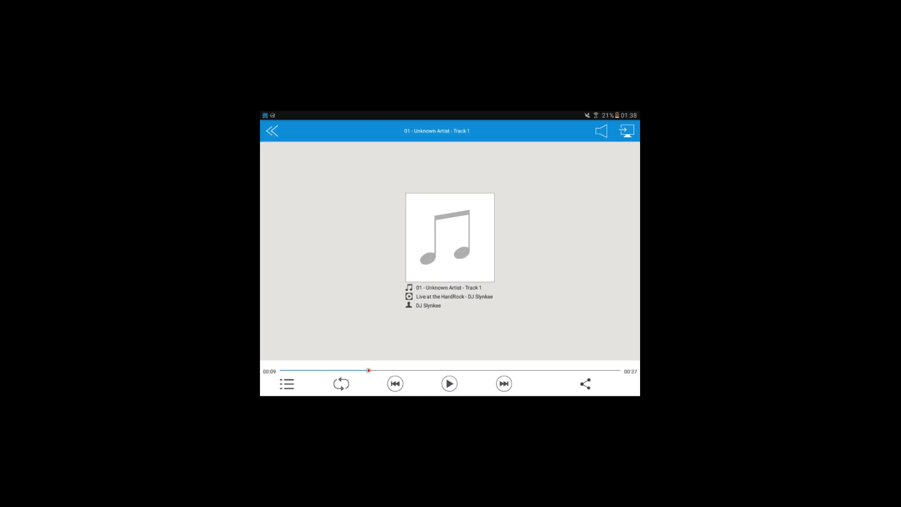
{"action": "left_click", "coordinate": [273, 130]}
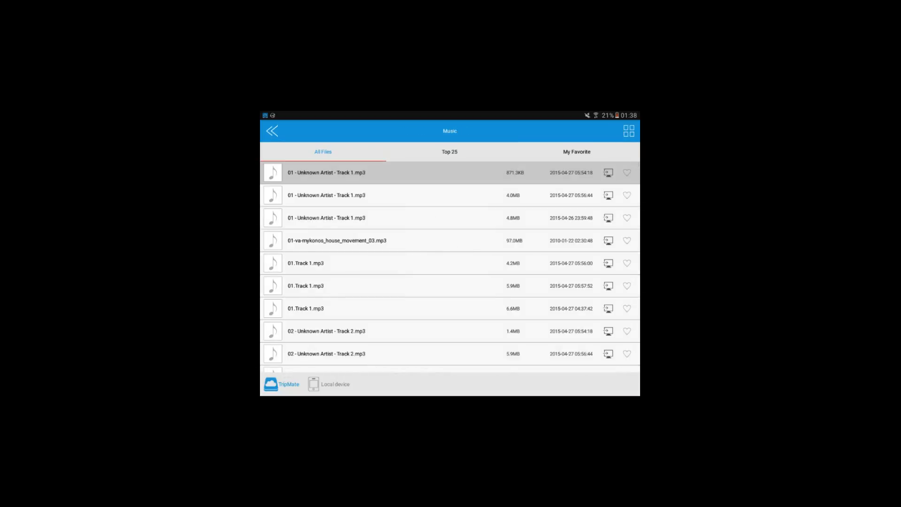